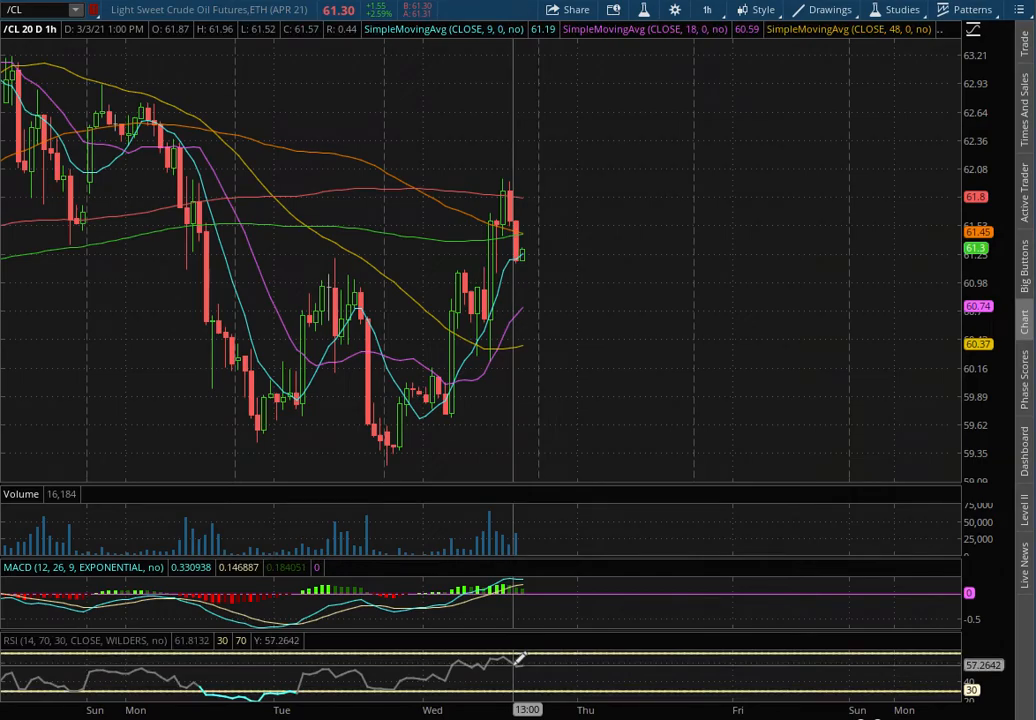
Review /CL crude oil at 20D 1h, 180D 4h and 1Y daily, then chart USL
{"action": "left_click", "coordinate": [707, 10]}
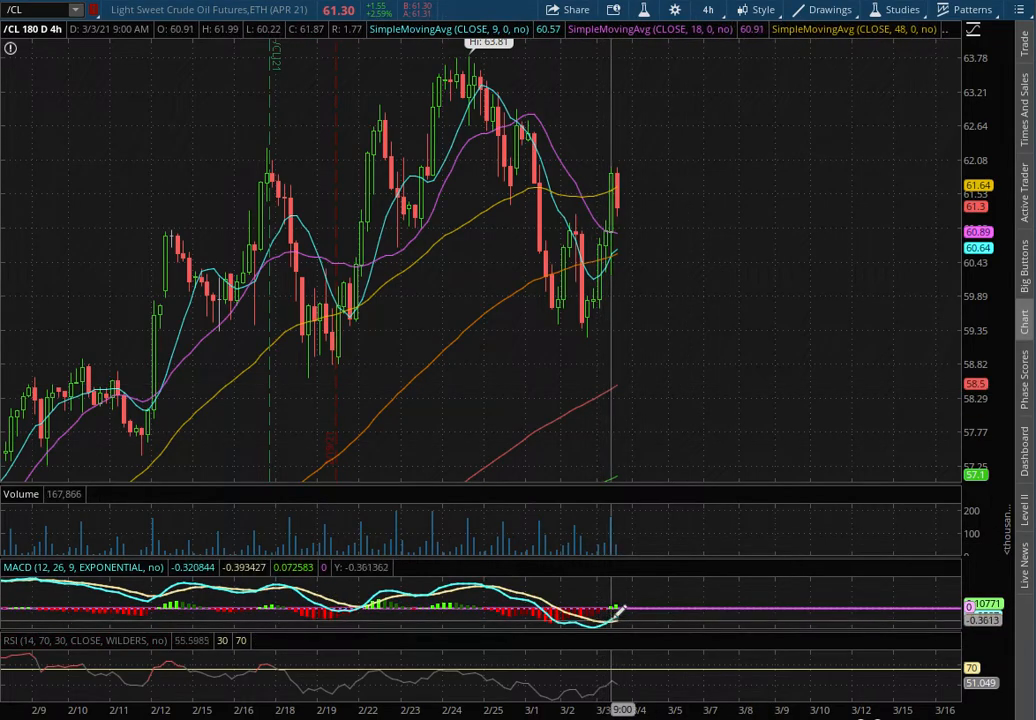
{"action": "mouse_move", "coordinate": [615, 703]}
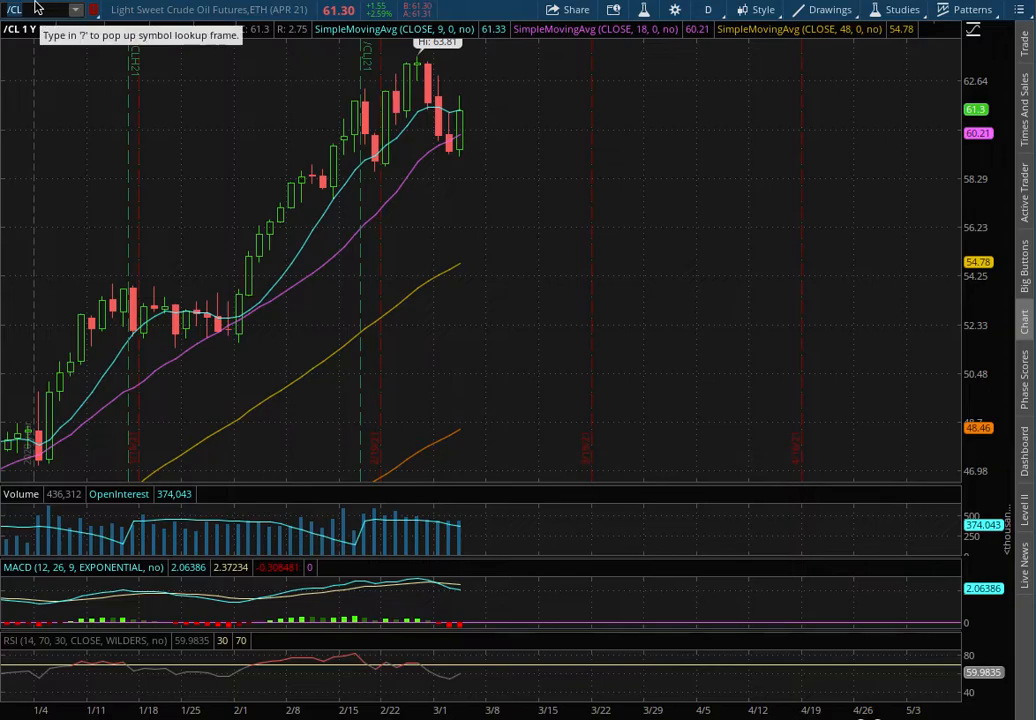
{"action": "type", "text": "USL"}
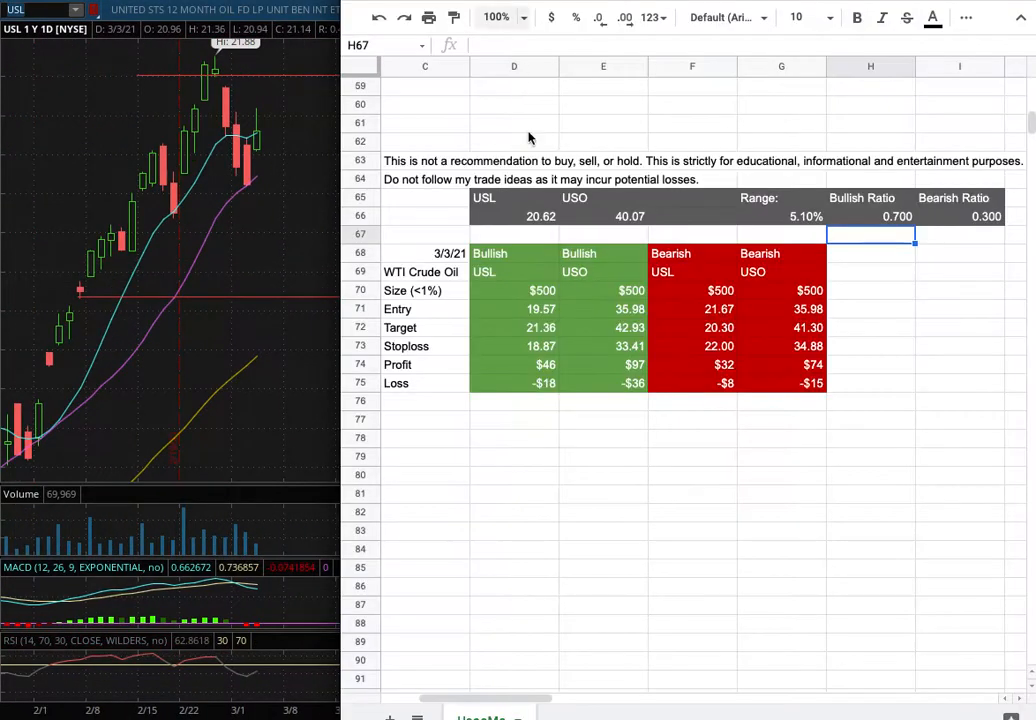
{"action": "mouse_move", "coordinate": [492, 317]}
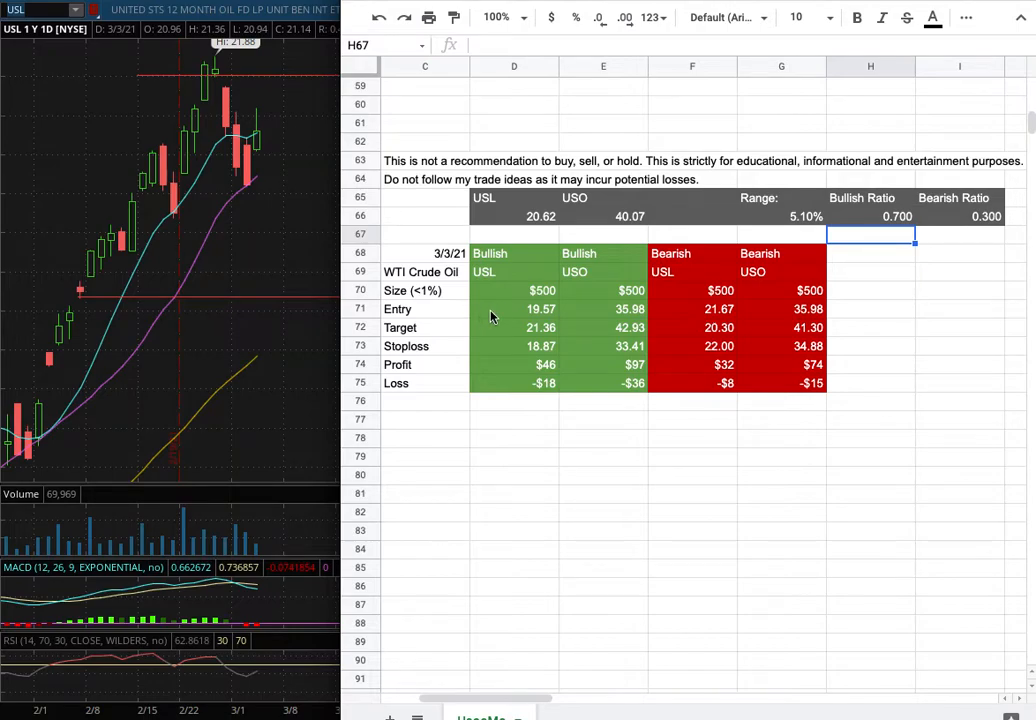
{"action": "mouse_move", "coordinate": [520, 320]}
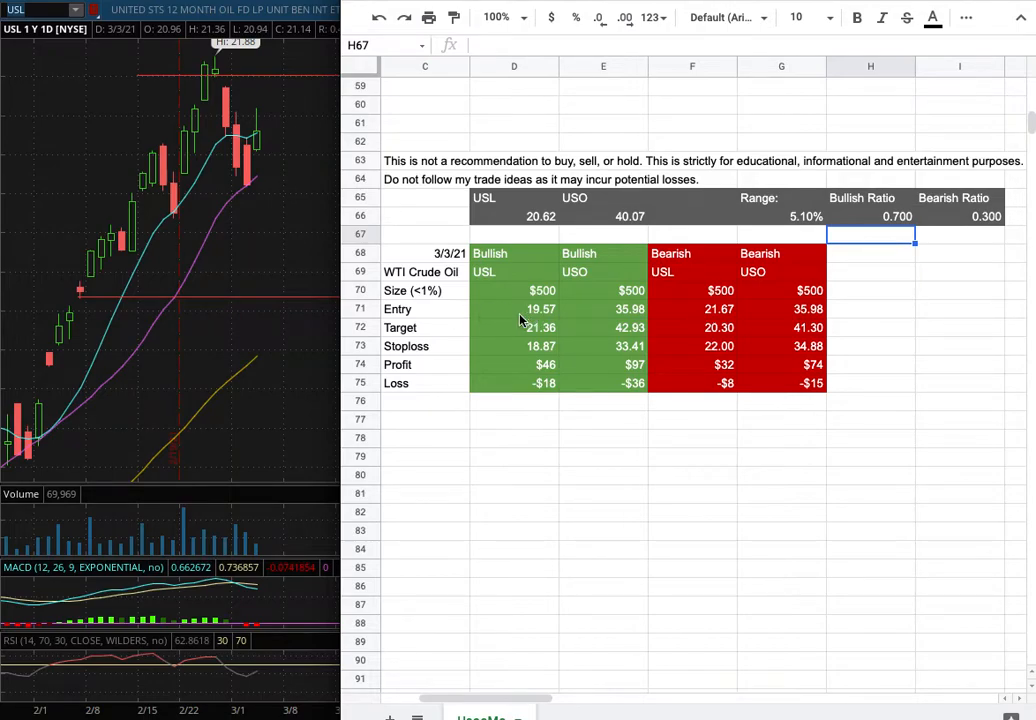
{"action": "mouse_move", "coordinate": [553, 322]}
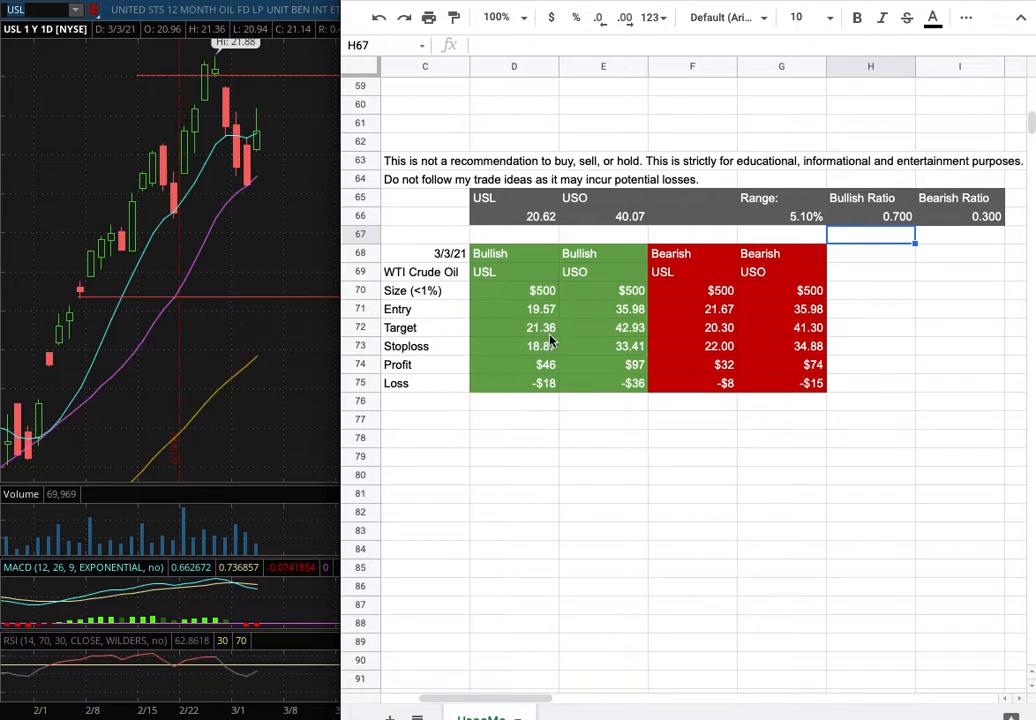
{"action": "mouse_move", "coordinate": [535, 360]}
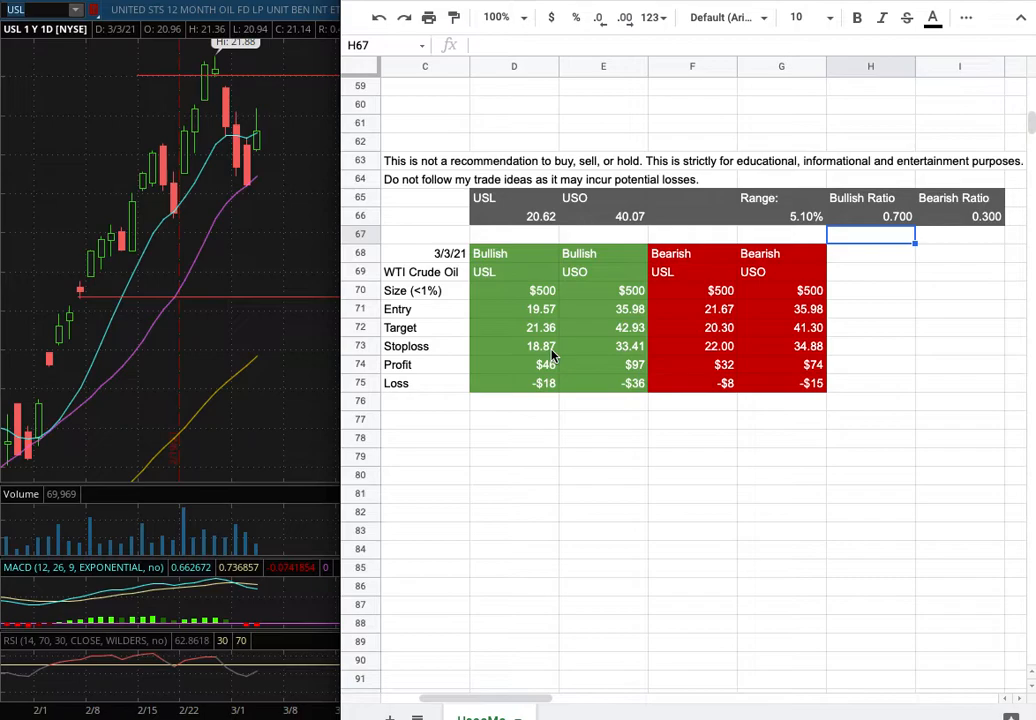
{"action": "mouse_move", "coordinate": [688, 394]}
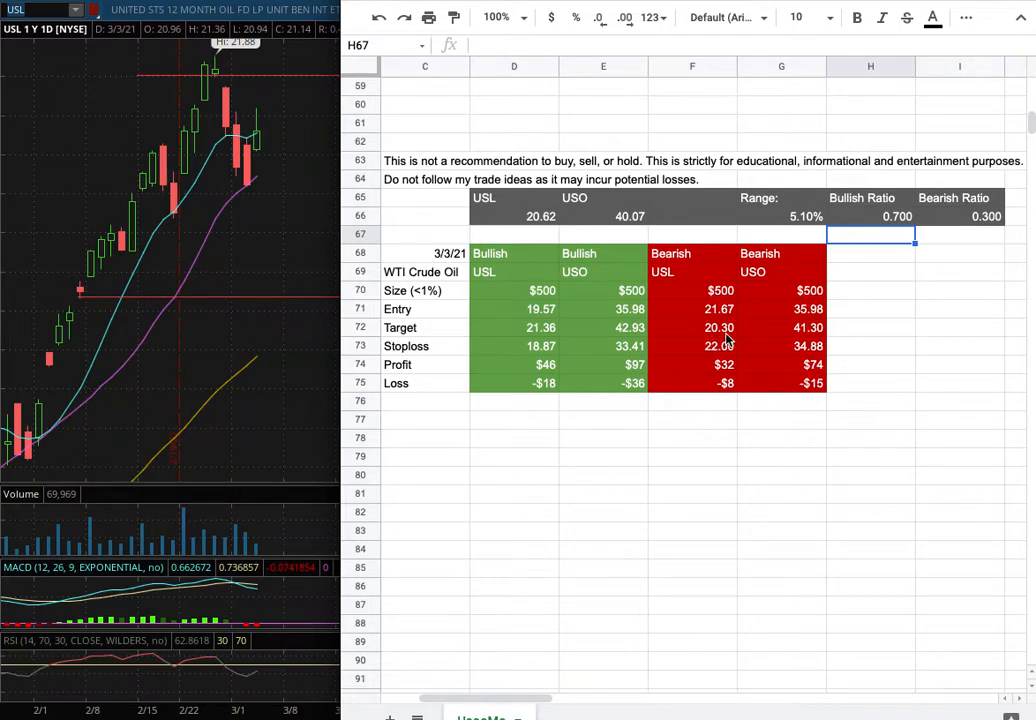
{"action": "mouse_move", "coordinate": [712, 360]}
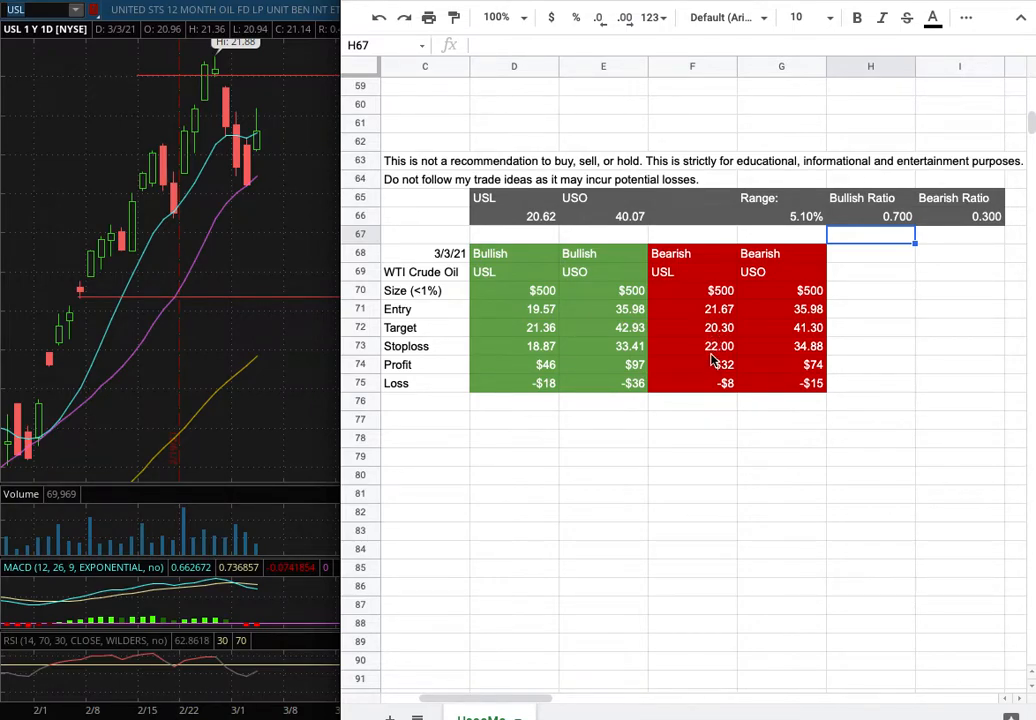
{"action": "mouse_move", "coordinate": [628, 327]}
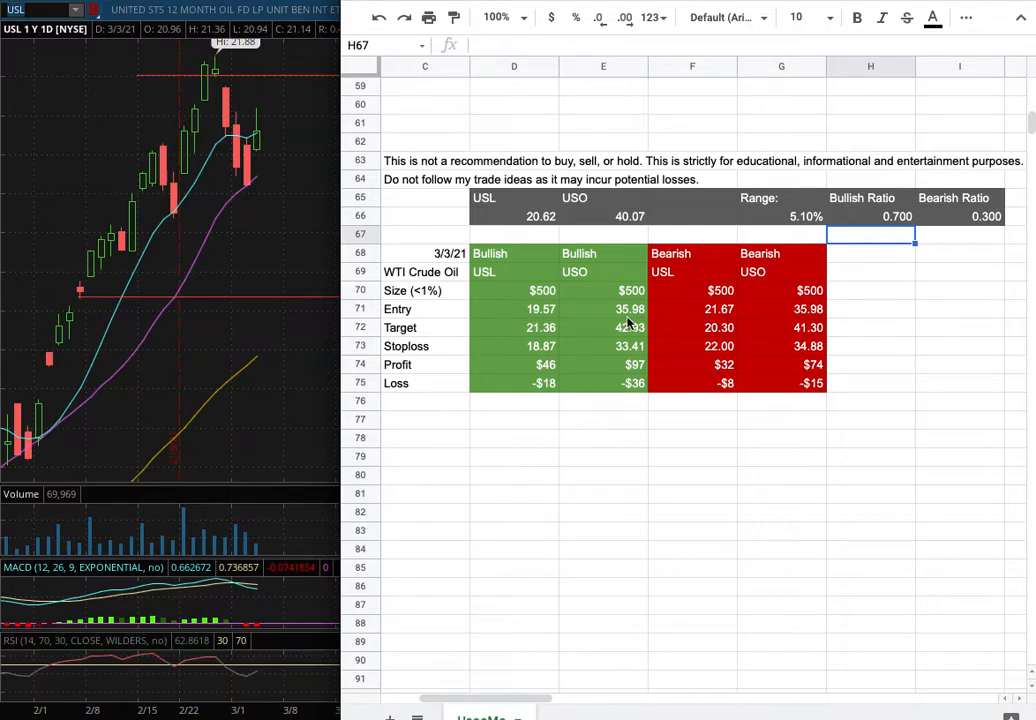
{"action": "mouse_move", "coordinate": [372, 364]}
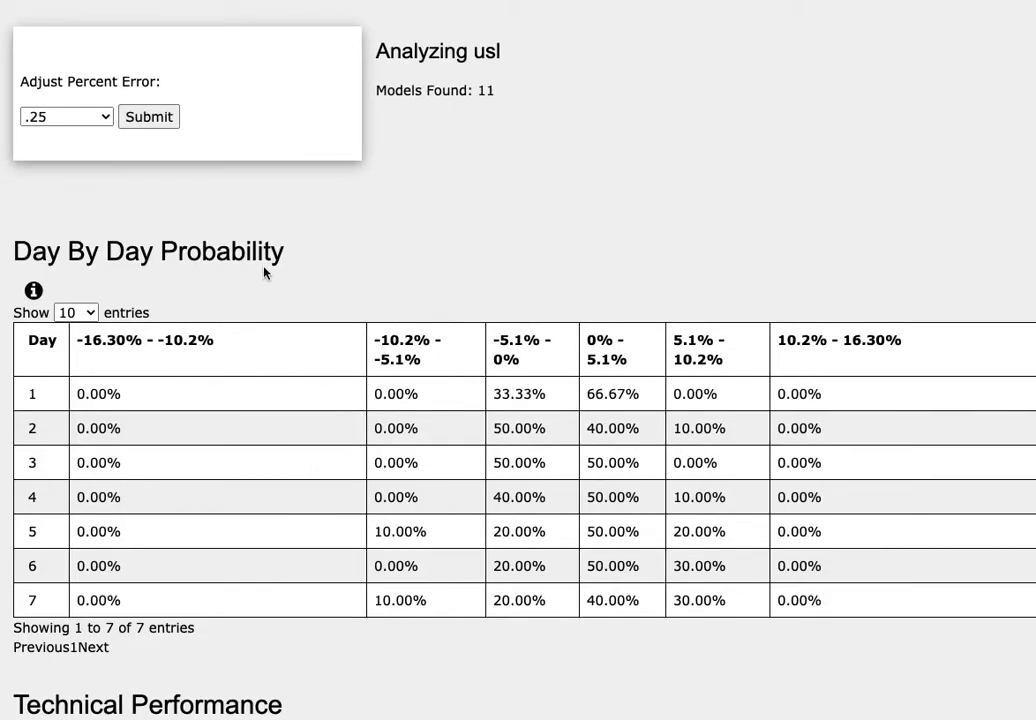
{"action": "mouse_move", "coordinate": [247, 289]}
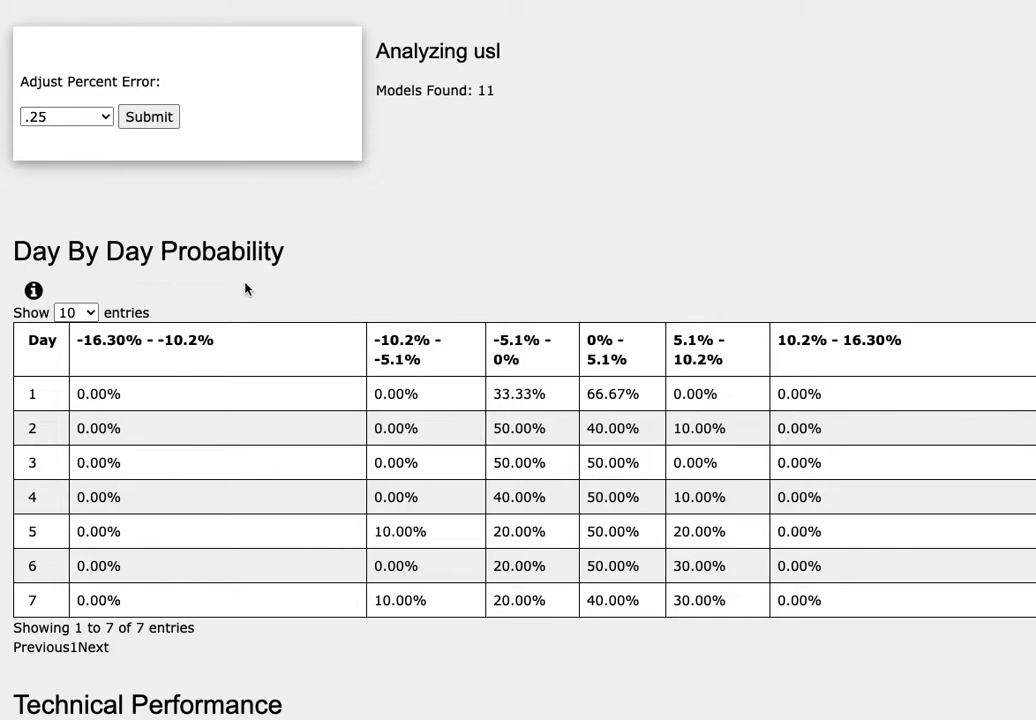
{"action": "mouse_move", "coordinate": [213, 325]}
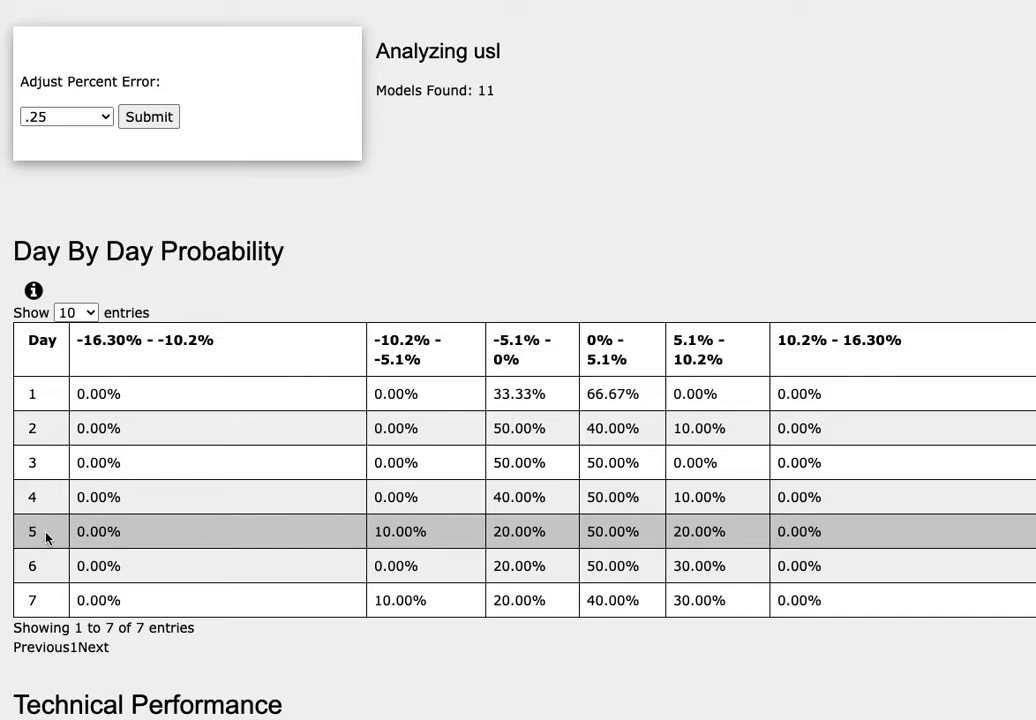
{"action": "mouse_move", "coordinate": [642, 531]}
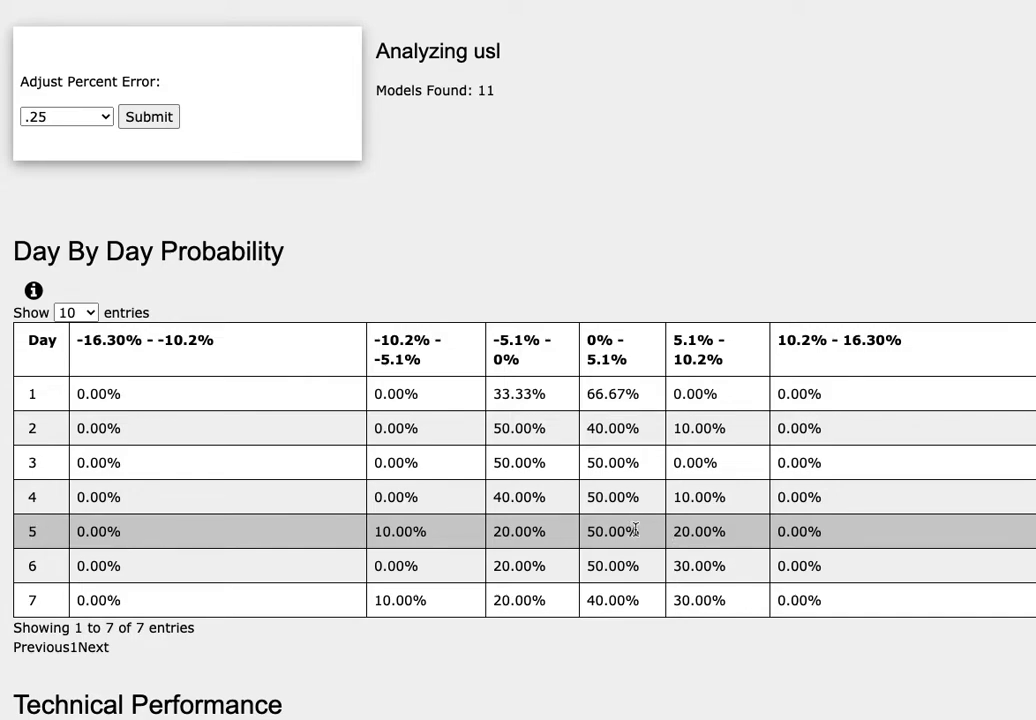
{"action": "mouse_move", "coordinate": [623, 537]}
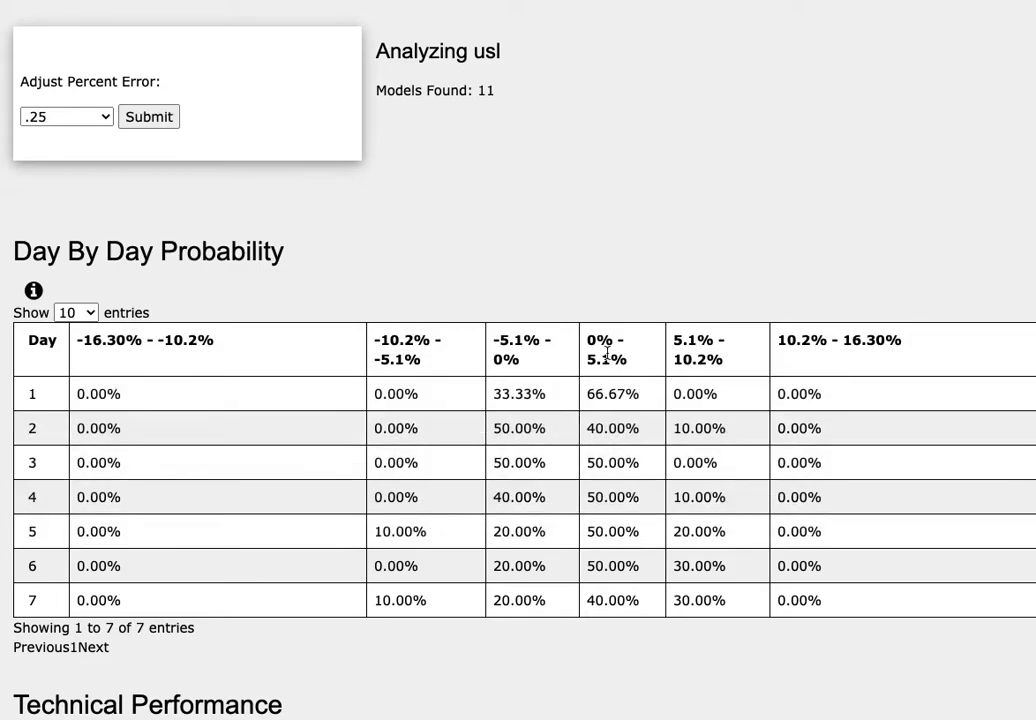
{"action": "mouse_move", "coordinate": [613, 362]}
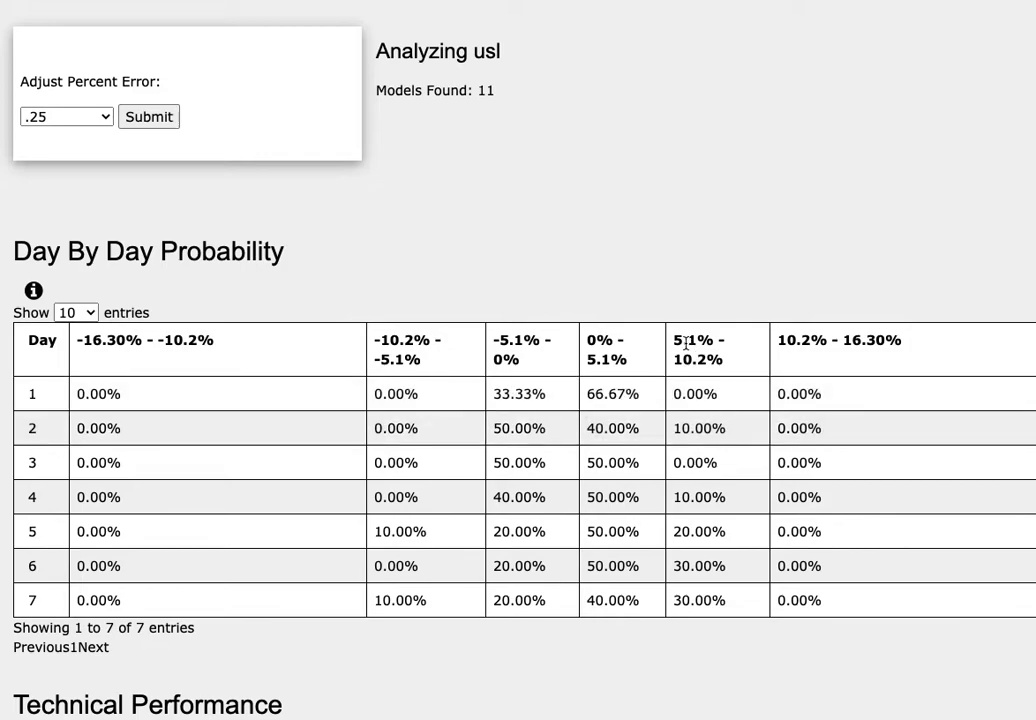
{"action": "mouse_move", "coordinate": [722, 362]}
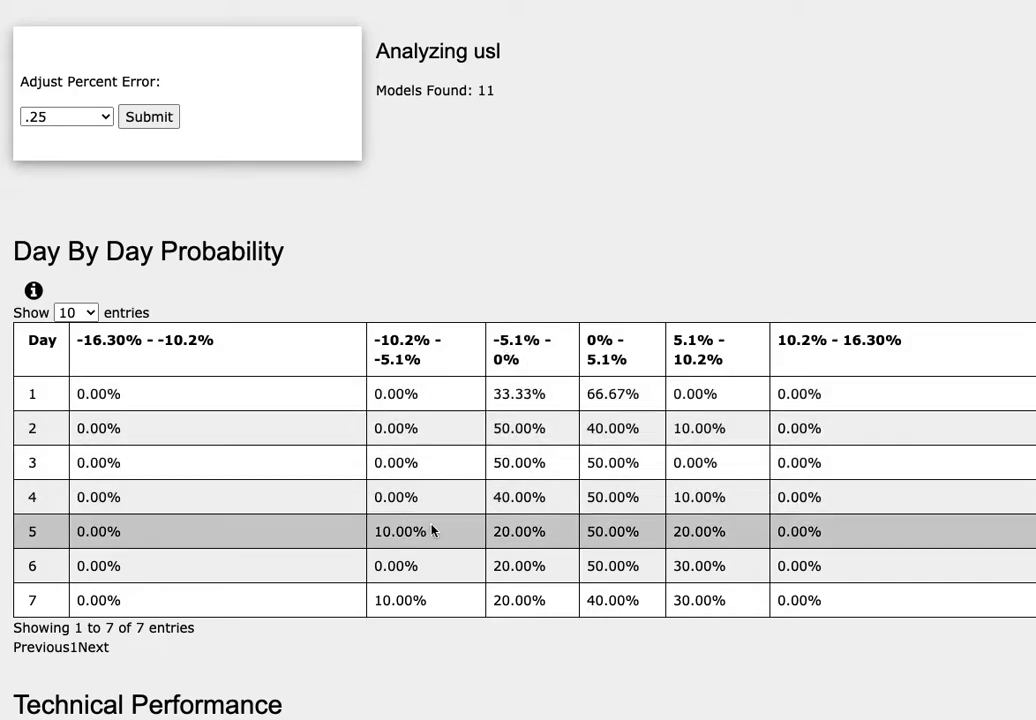
{"action": "mouse_move", "coordinate": [405, 532]}
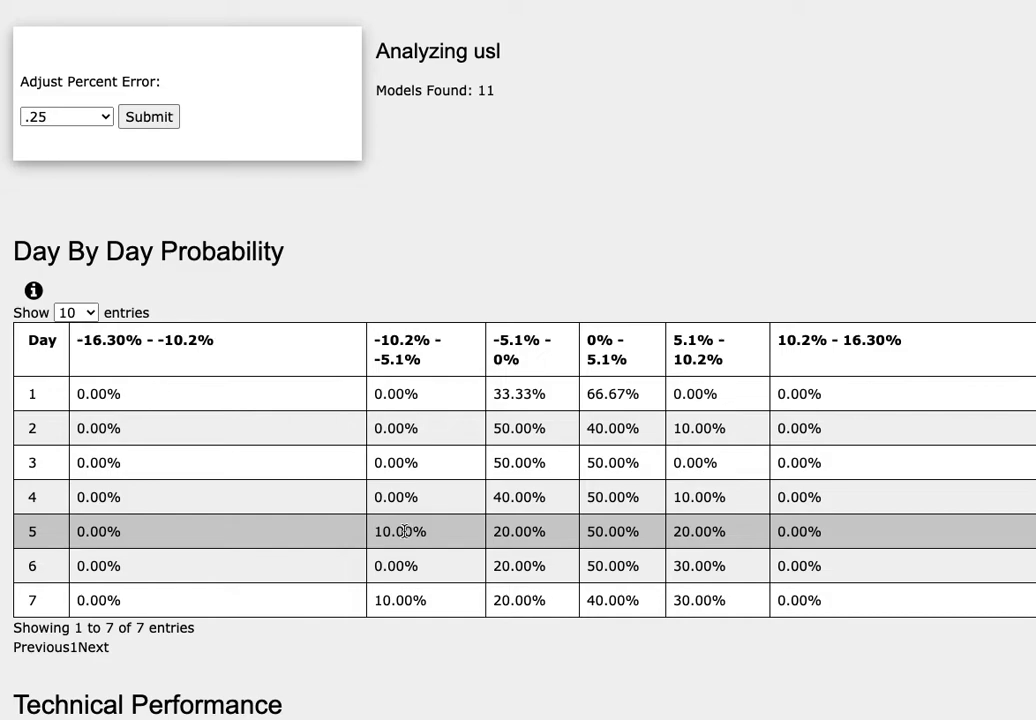
{"action": "mouse_move", "coordinate": [417, 410]}
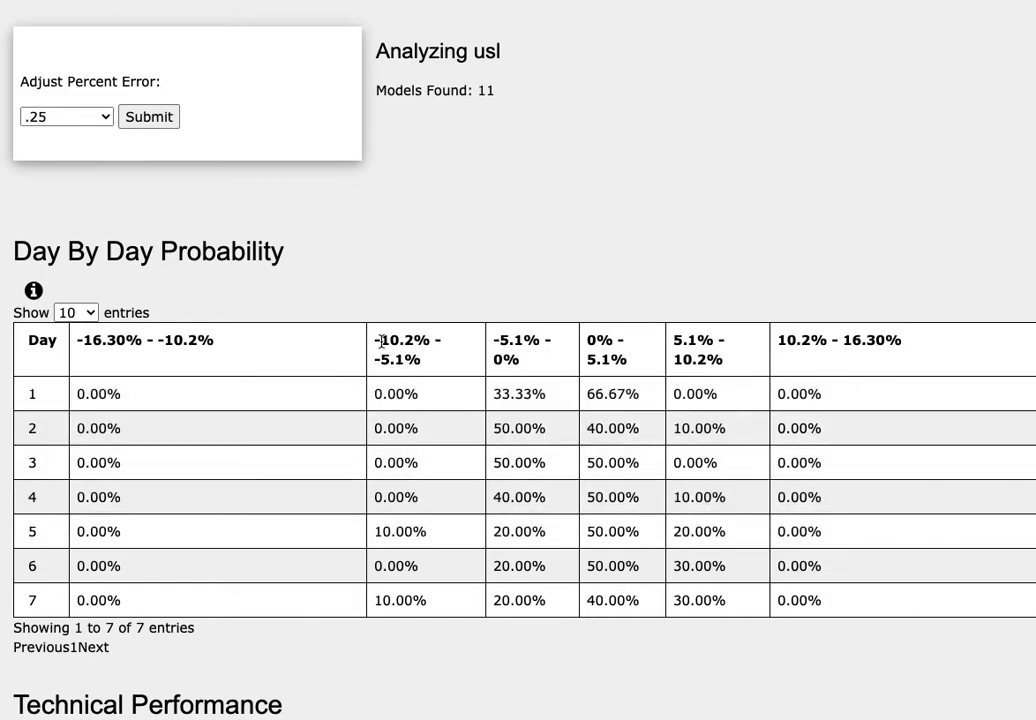
{"action": "mouse_move", "coordinate": [486, 288]}
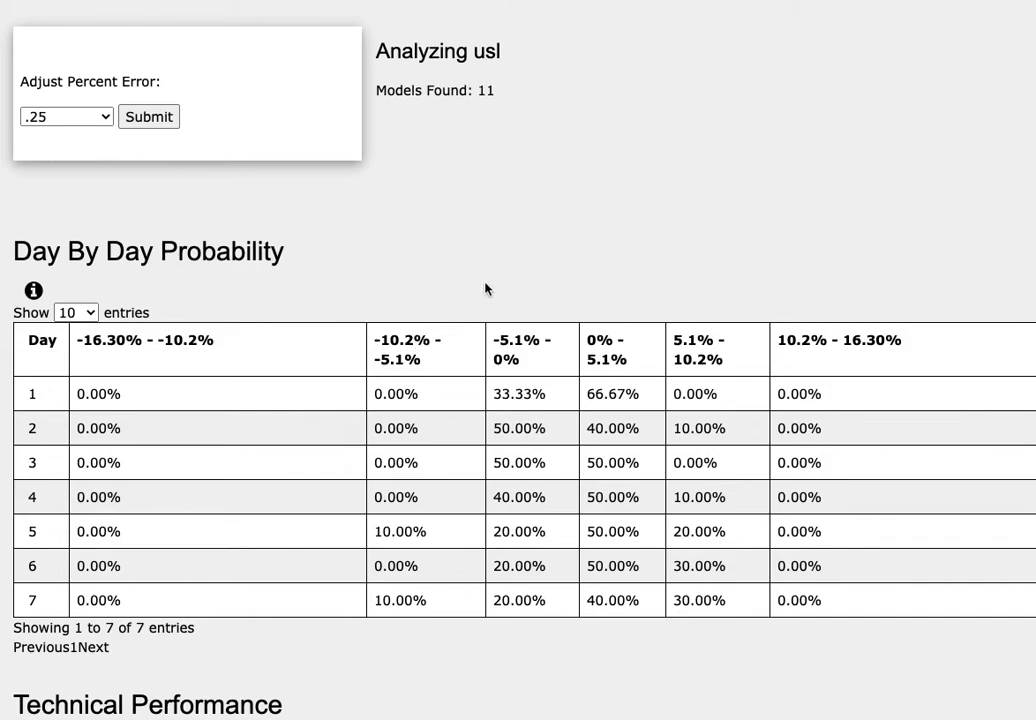